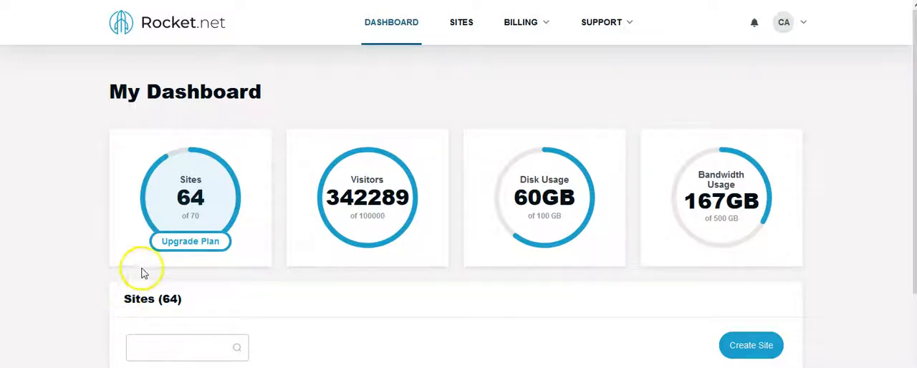
{"action": "mouse_move", "coordinate": [339, 247]}
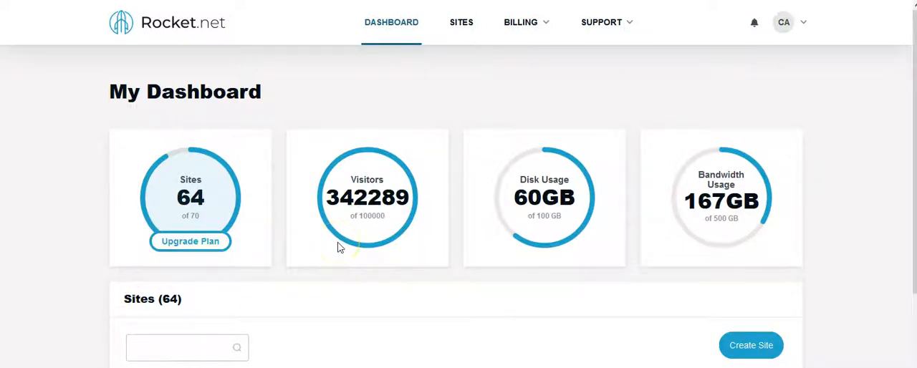
{"action": "mouse_move", "coordinate": [392, 239]}
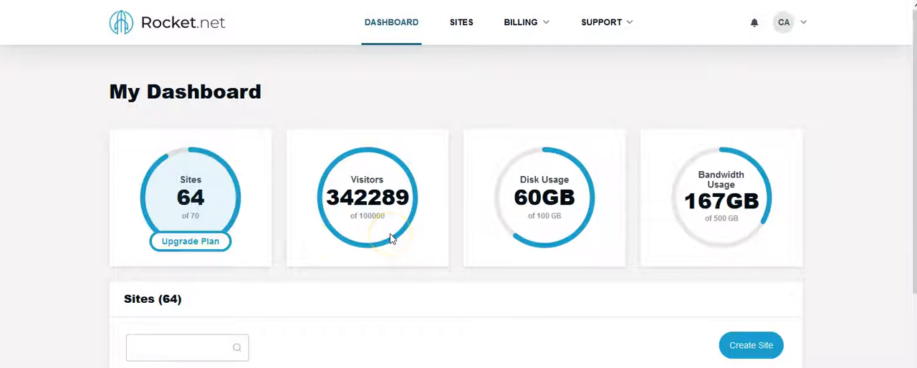
{"action": "mouse_move", "coordinate": [391, 247]}
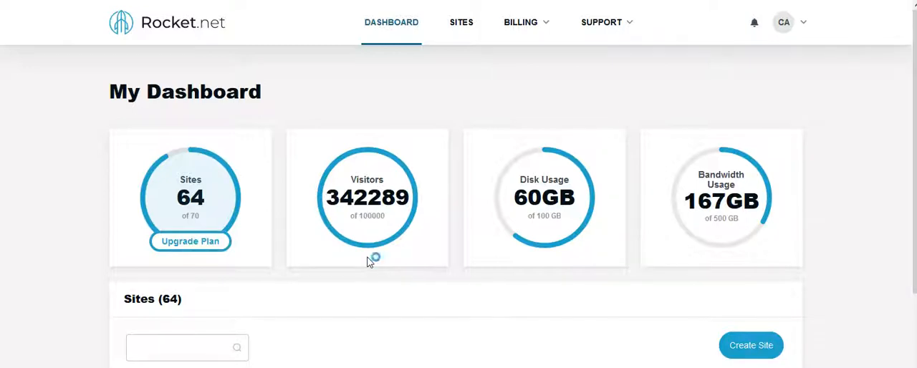
{"action": "mouse_move", "coordinate": [414, 167]}
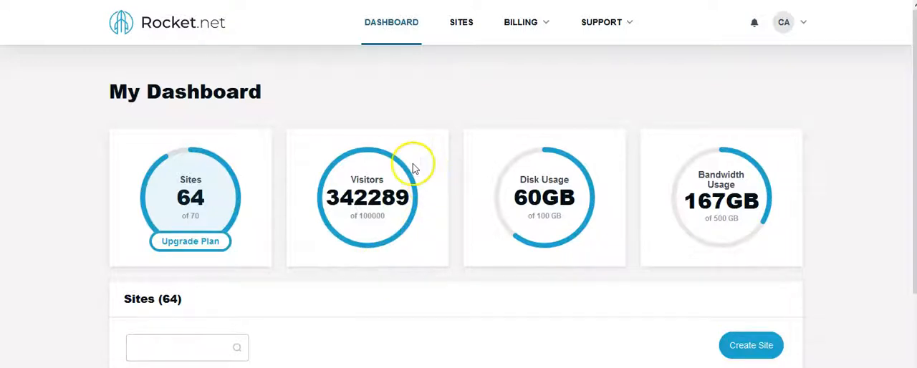
{"action": "mouse_move", "coordinate": [576, 100]}
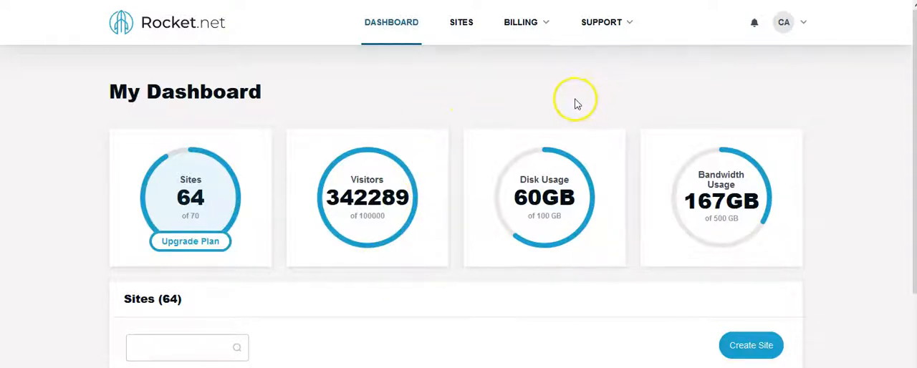
{"action": "mouse_move", "coordinate": [526, 101]}
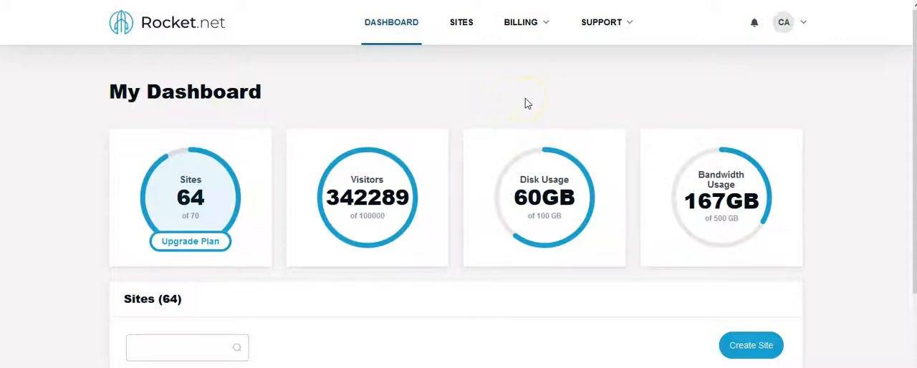
{"action": "mouse_move", "coordinate": [535, 97]}
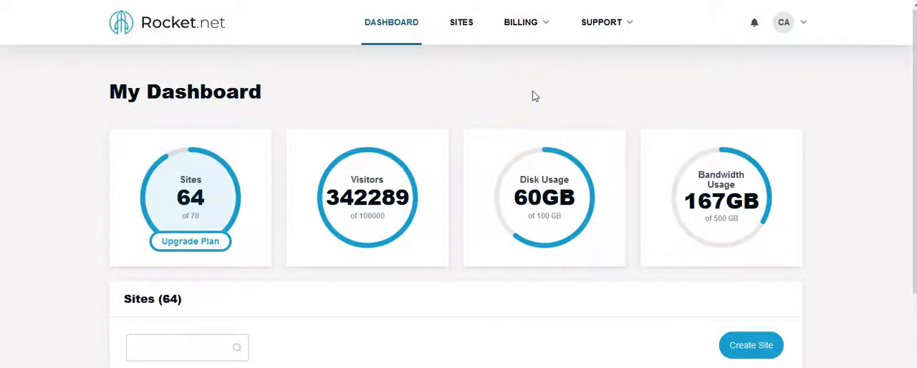
{"action": "mouse_move", "coordinate": [543, 93]}
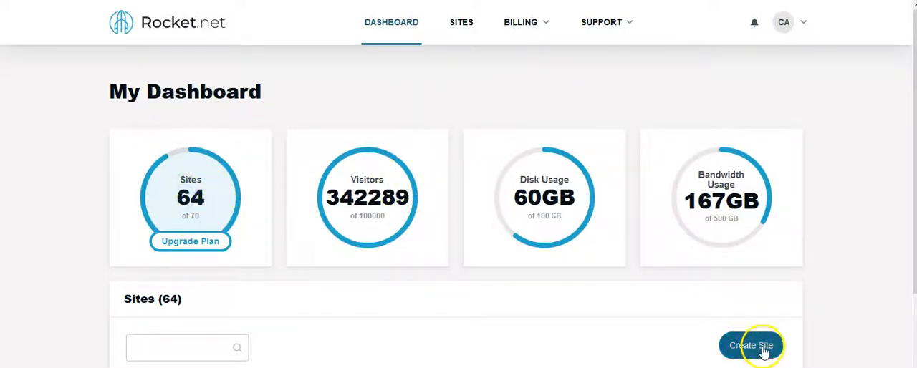
Start a new site named Mindful, hosted in US - New York City
{"action": "left_click", "coordinate": [752, 346]}
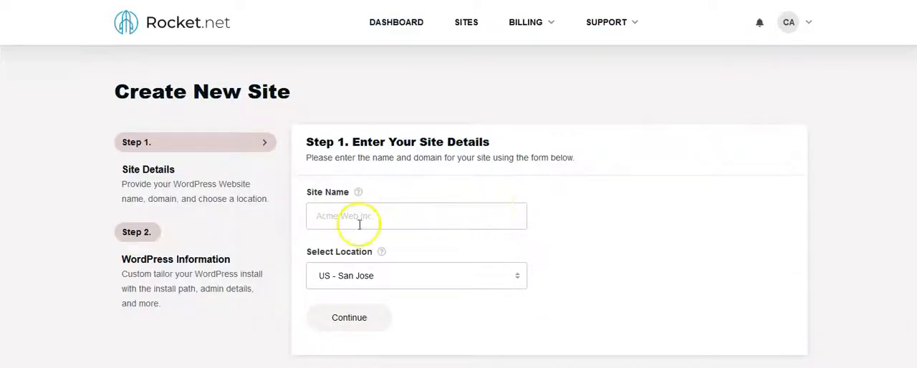
{"action": "type", "text": "Mindful"}
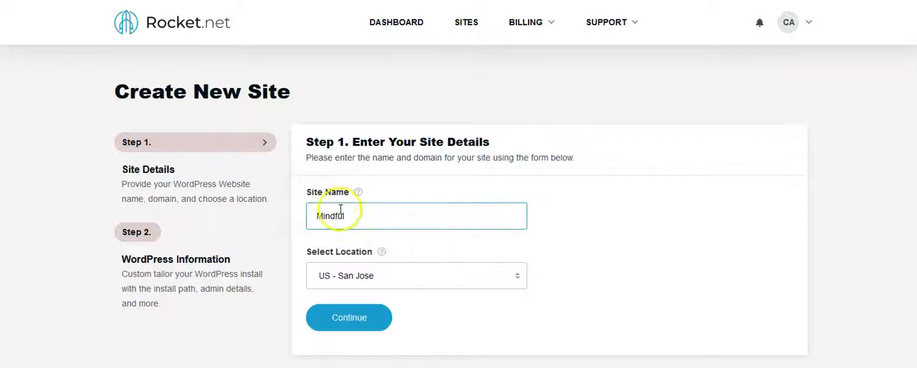
{"action": "left_click", "coordinate": [416, 276]}
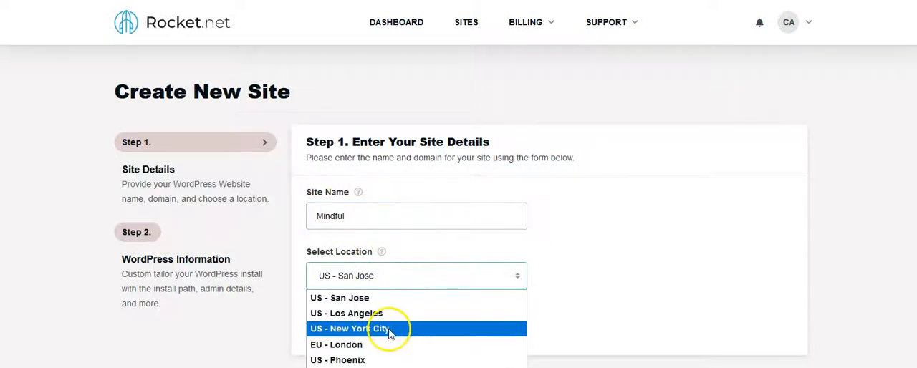
{"action": "left_click", "coordinate": [350, 329]}
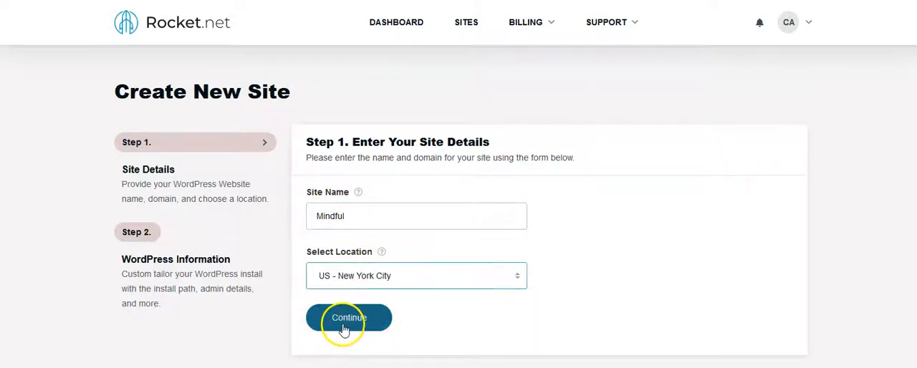
On the WordPress step, insert a generated admin password and pick a suggested admin username
{"action": "left_click", "coordinate": [348, 317]}
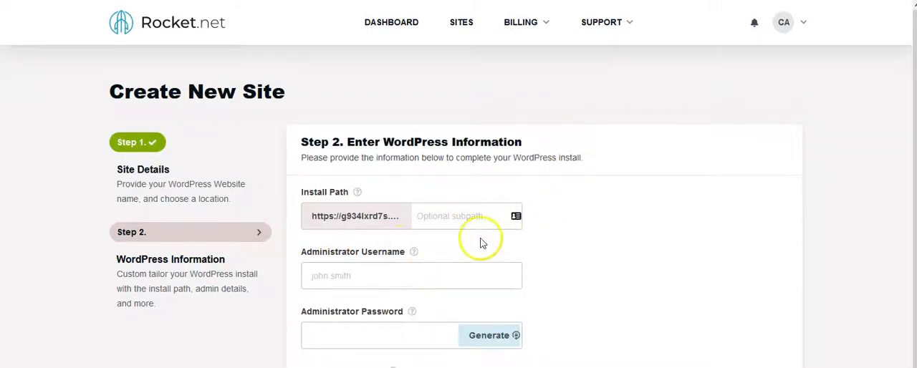
{"action": "left_click", "coordinate": [489, 335]}
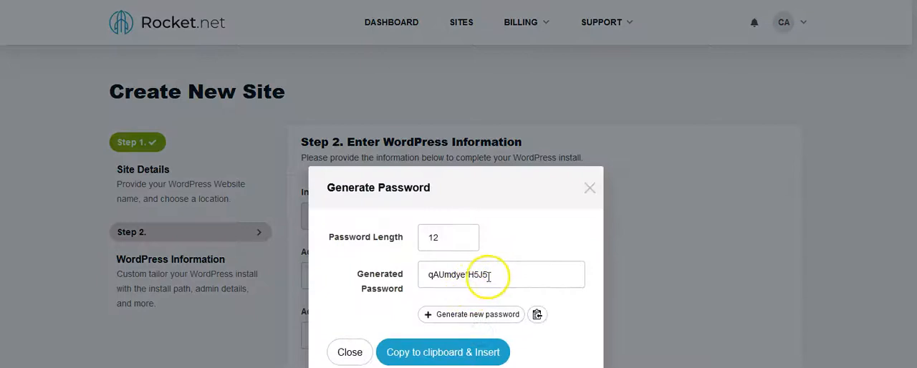
{"action": "double_click", "coordinate": [459, 274]}
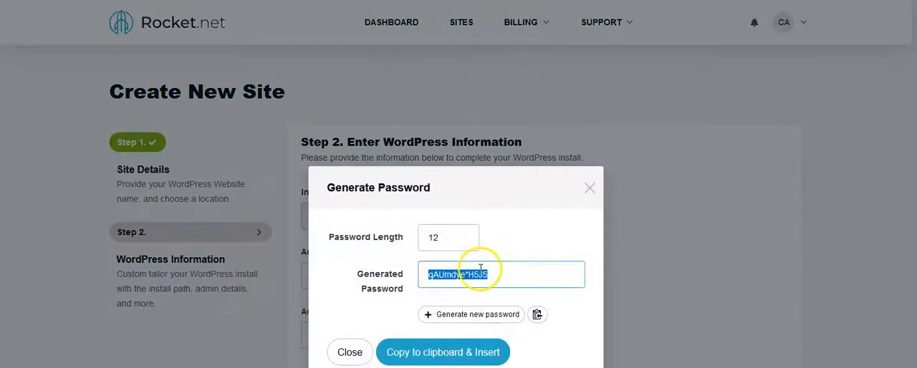
{"action": "left_click", "coordinate": [350, 352]}
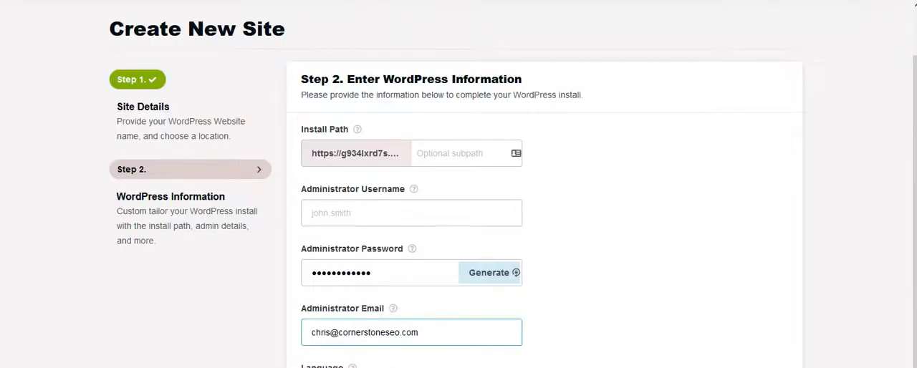
{"action": "scroll", "scroll_direction": "down", "scroll_amount": 3}
{"action": "type", "text": "c"}
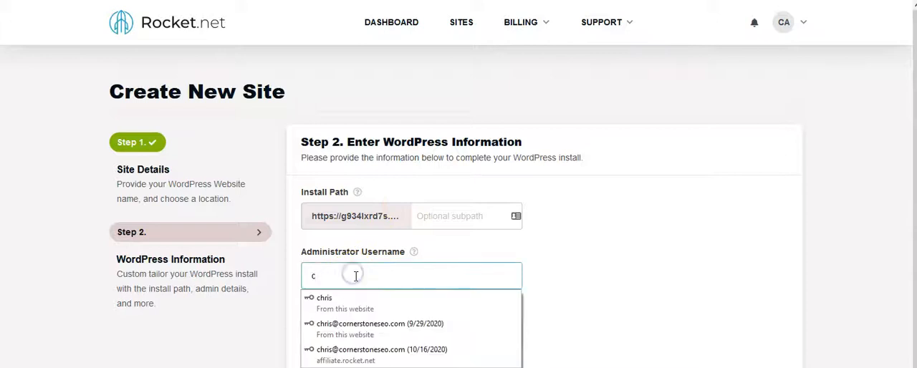
{"action": "left_click", "coordinate": [325, 298]}
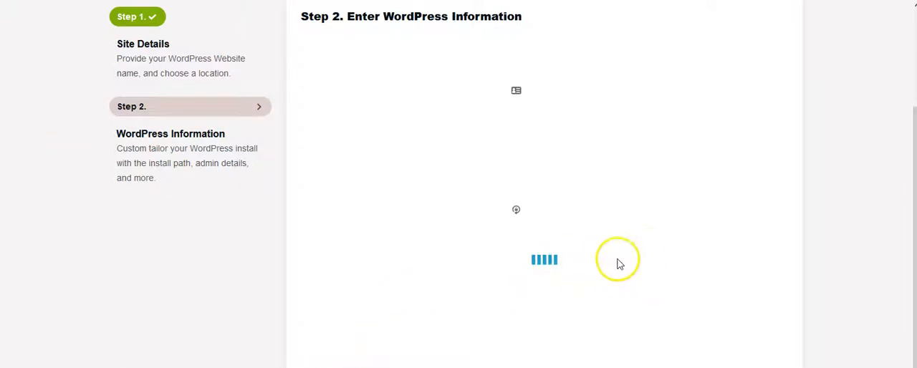
{"action": "mouse_move", "coordinate": [572, 284]}
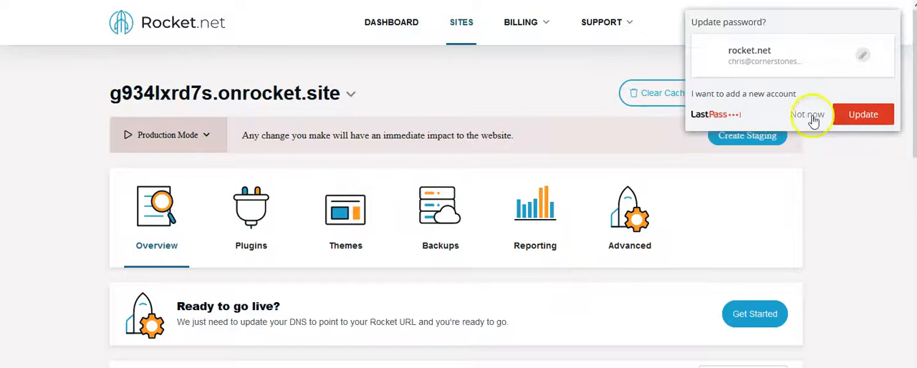
Dismiss the LastPass save prompt and browse the Backups, Reporting and Advanced tabs
{"action": "left_click", "coordinate": [808, 114]}
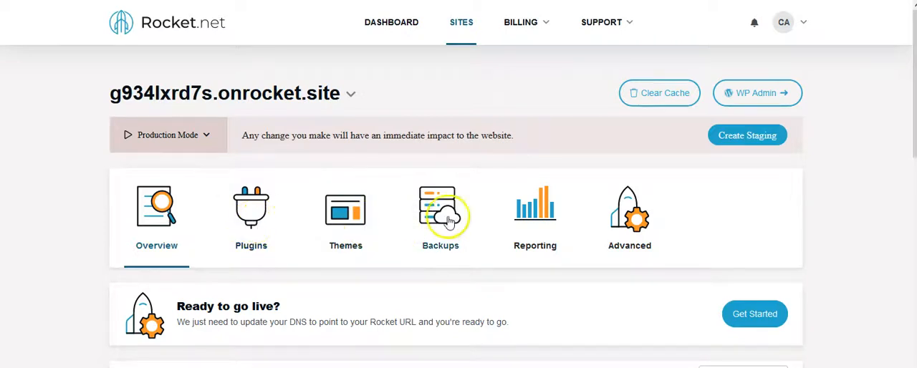
{"action": "left_click", "coordinate": [439, 215]}
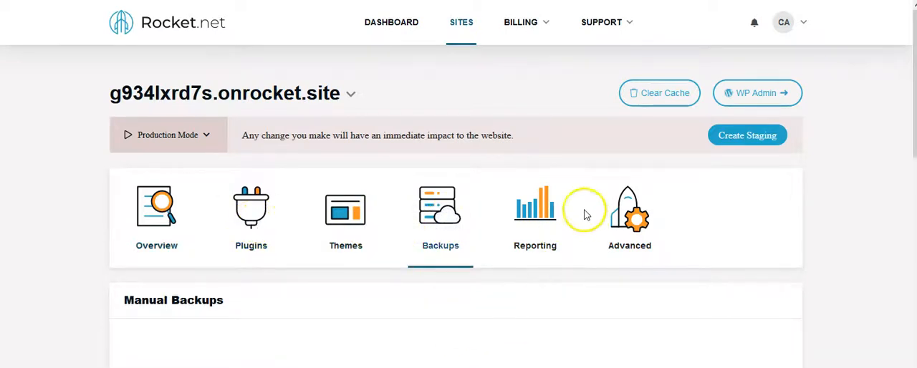
{"action": "scroll", "scroll_direction": "down", "scroll_amount": 3}
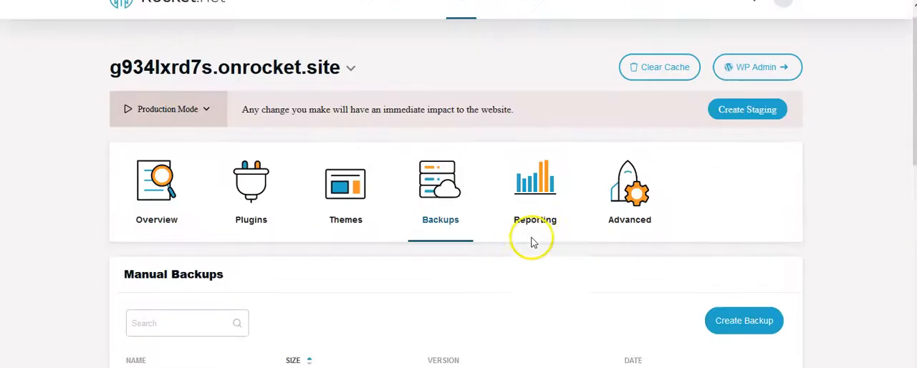
{"action": "left_click", "coordinate": [534, 190]}
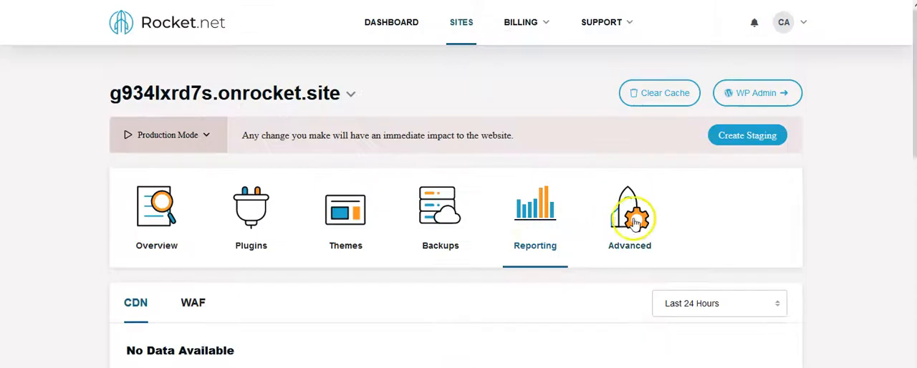
{"action": "left_click", "coordinate": [156, 211]}
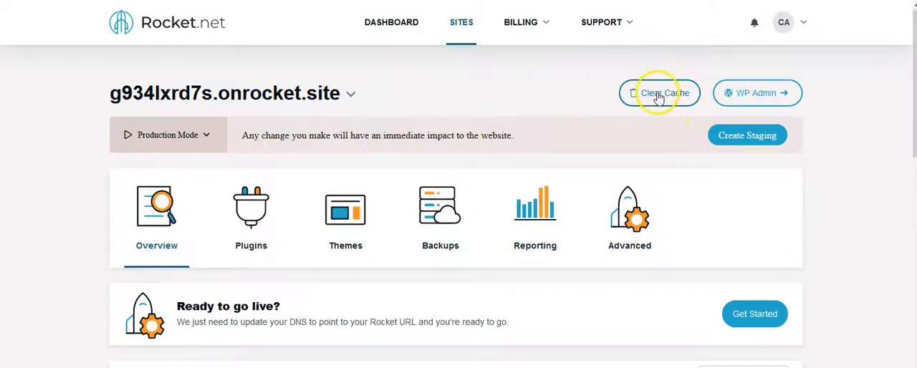
{"action": "left_click", "coordinate": [757, 94]}
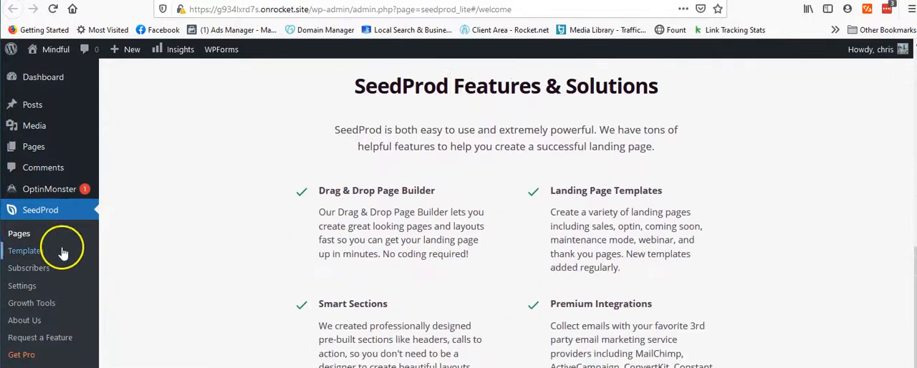
Scroll down the SeedProd welcome page and right-click near the top-left corner
{"action": "scroll", "scroll_direction": "down", "scroll_amount": 3}
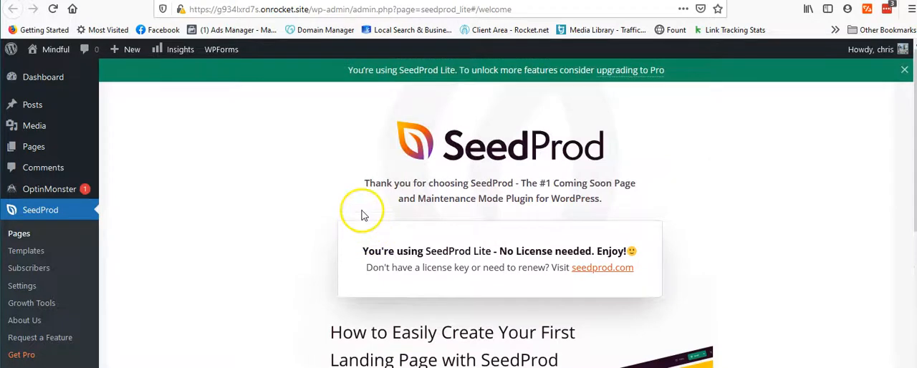
{"action": "right_click", "coordinate": [56, 77]}
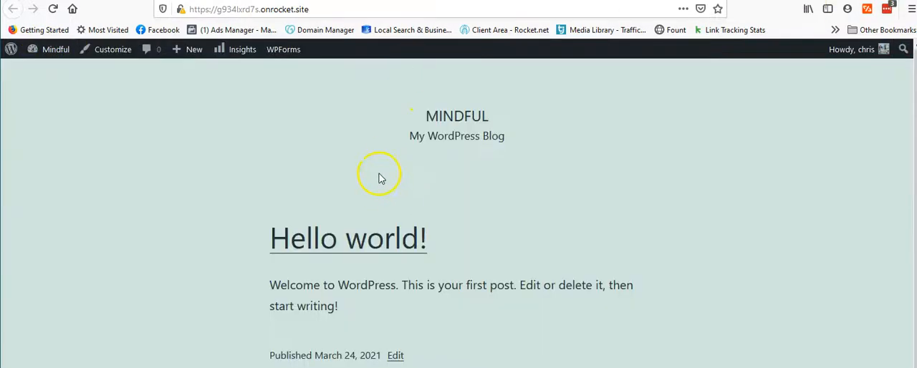
{"action": "mouse_move", "coordinate": [509, 221]}
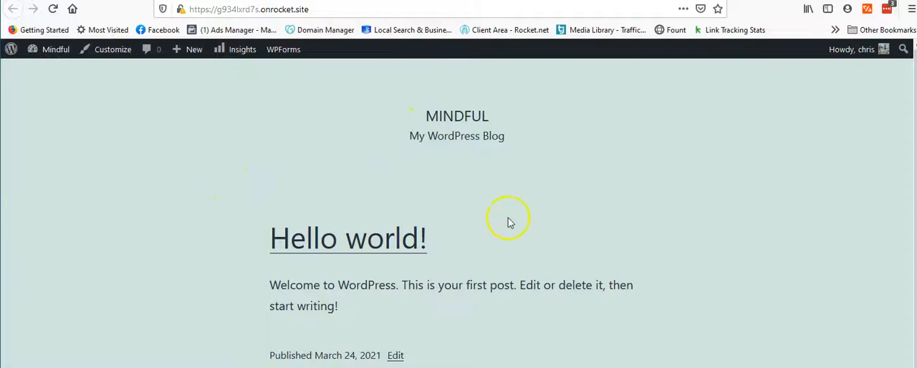
{"action": "mouse_move", "coordinate": [723, 265]}
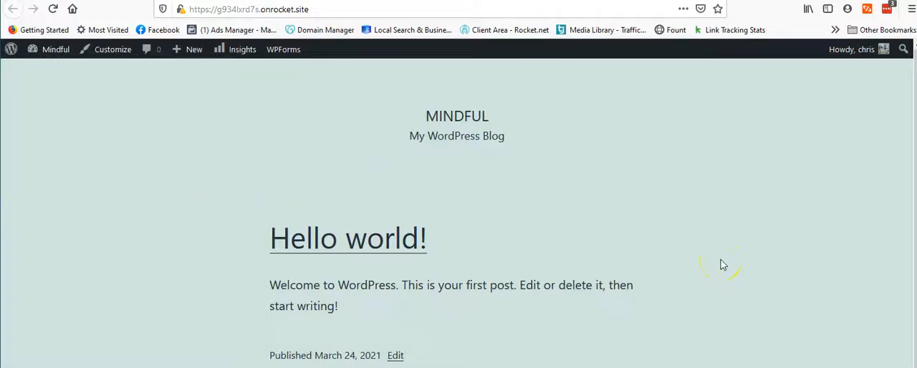
{"action": "mouse_move", "coordinate": [610, 240]}
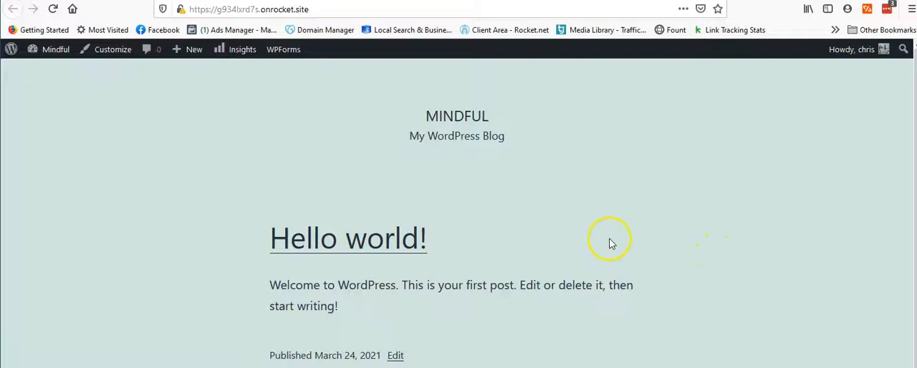
{"action": "mouse_move", "coordinate": [513, 201]}
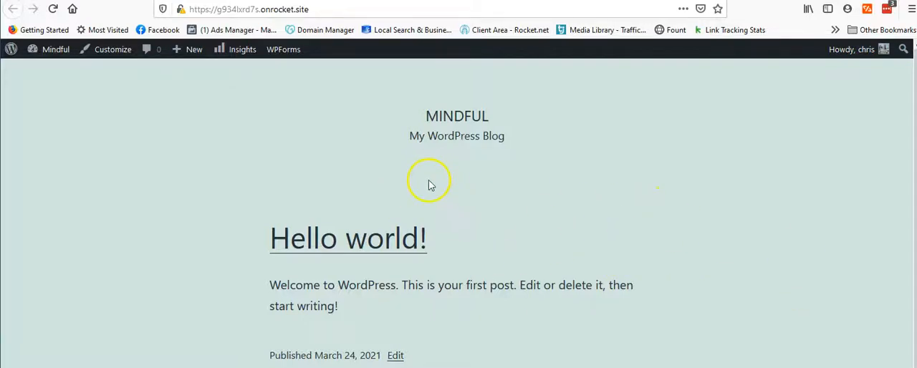
Switch browser tabs to view the Mindful front page with the Hello world! post
{"action": "left_click", "coordinate": [248, 9]}
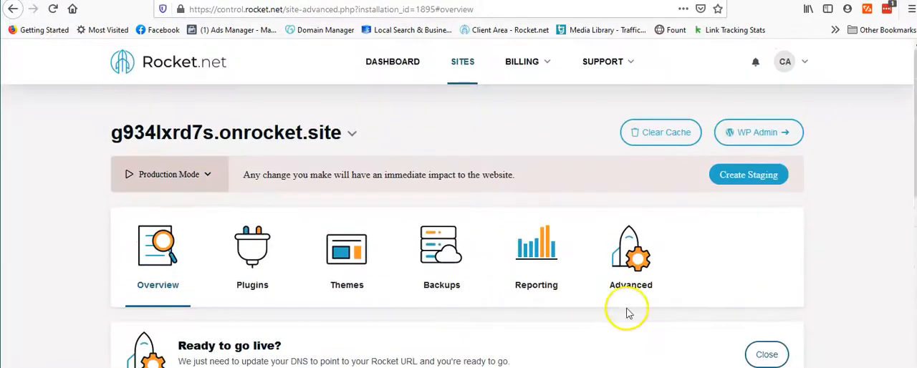
{"action": "mouse_move", "coordinate": [579, 294]}
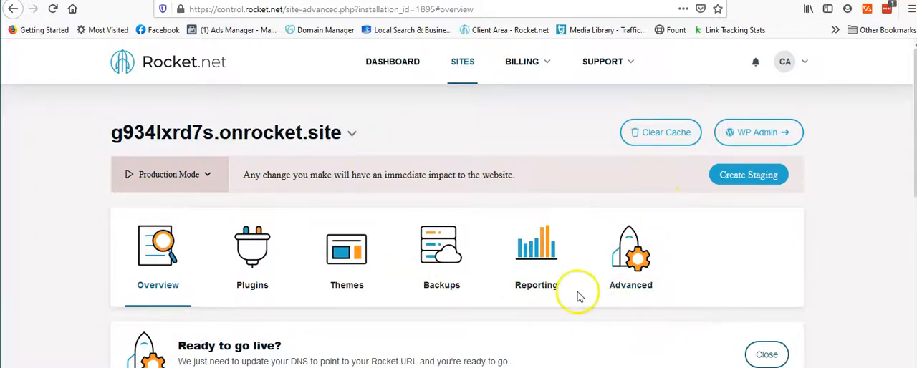
{"action": "mouse_move", "coordinate": [172, 132]}
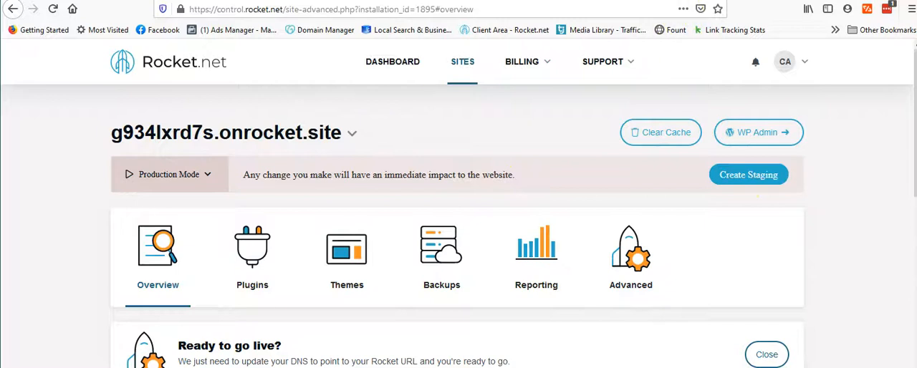
Open WP Admin from the Rocket.net panel, landing on the SeedProd welcome page
{"action": "left_click", "coordinate": [758, 132]}
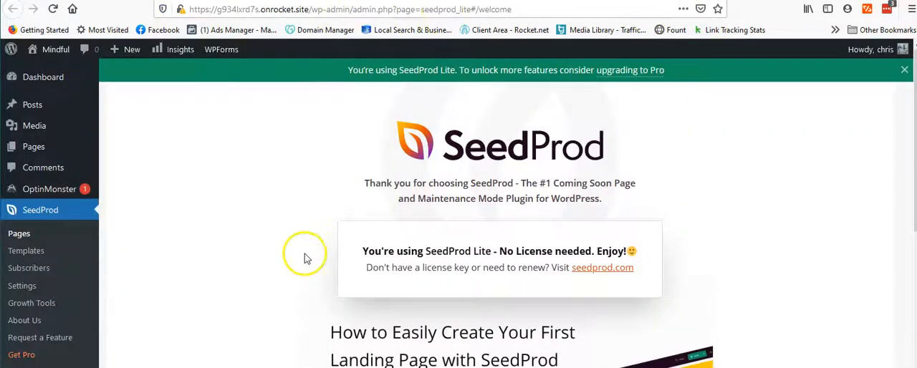
{"action": "mouse_move", "coordinate": [250, 265]}
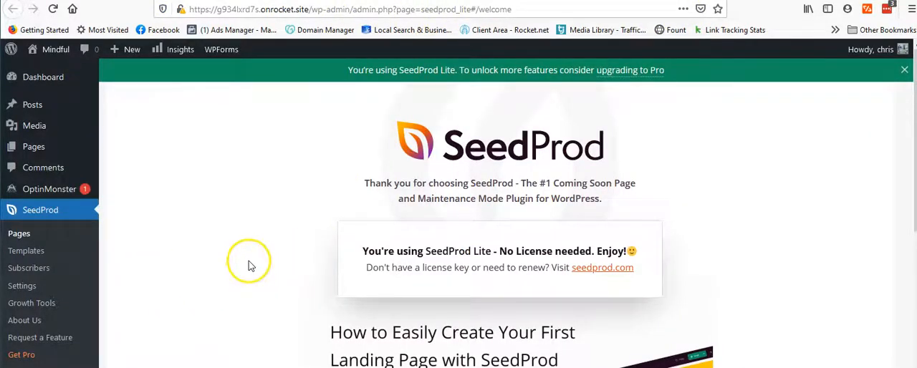